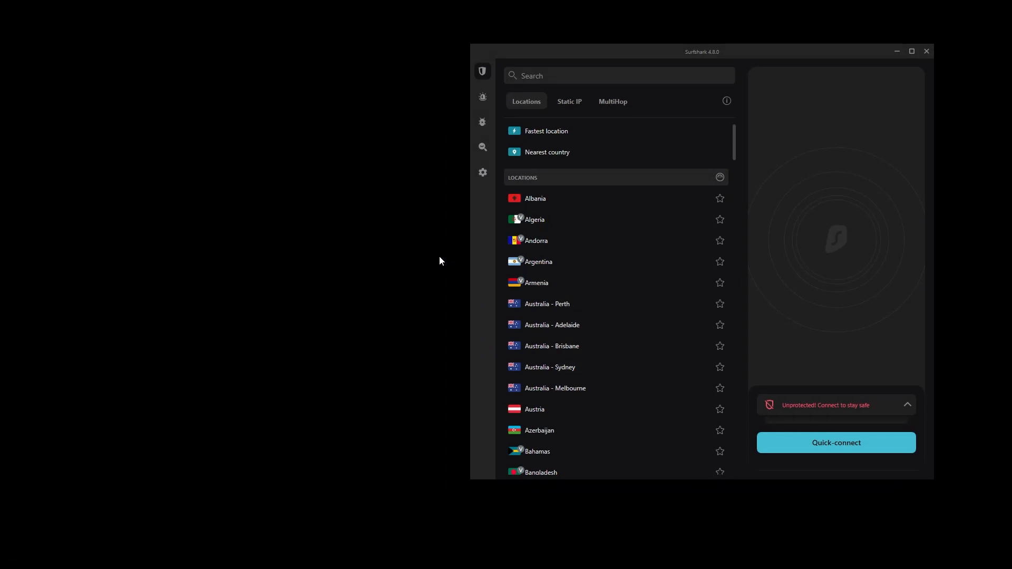
- Connect Surfshark to the United States - New York server from the Locations list
left_click(559, 265)
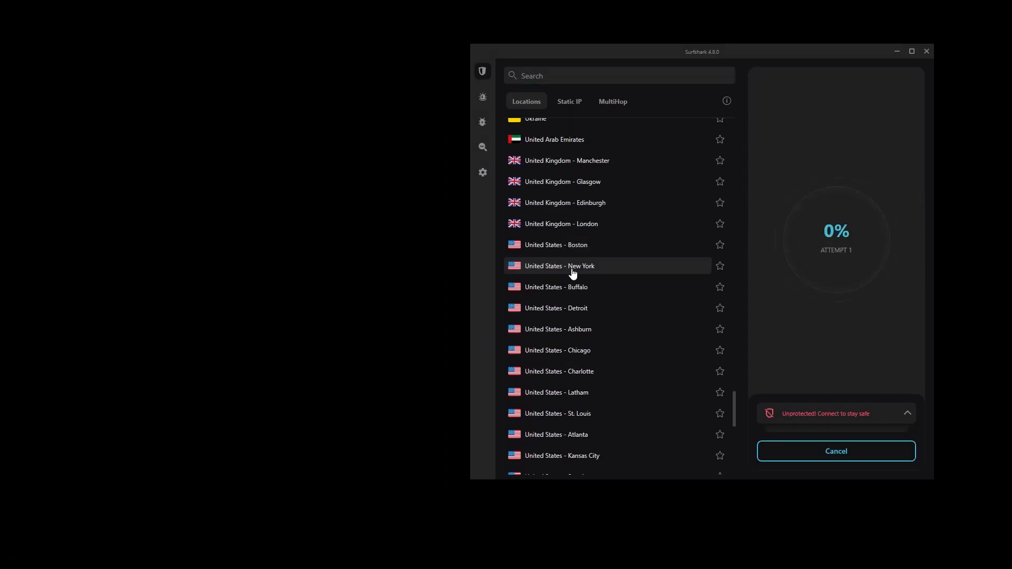
left_click(559, 265)
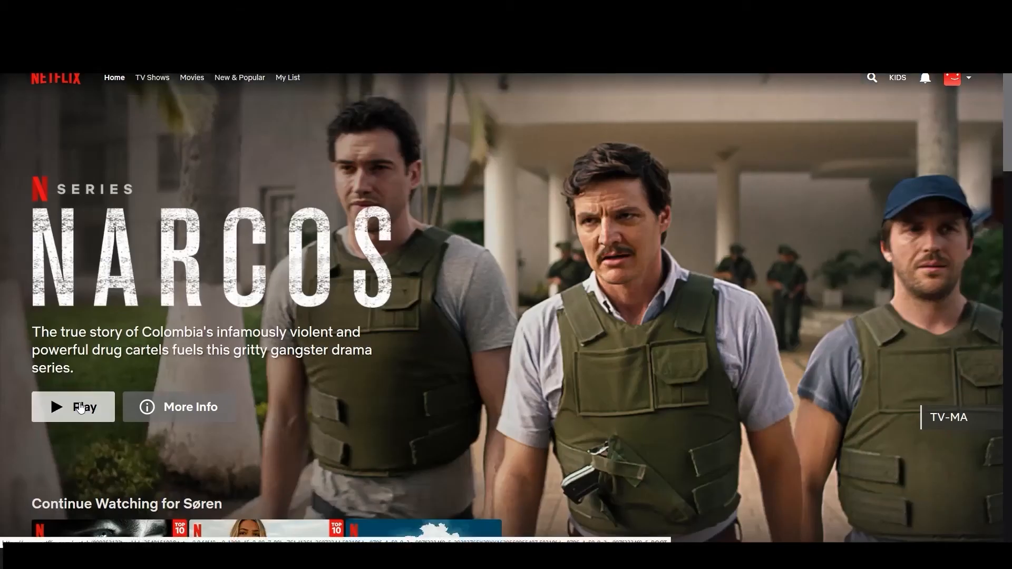
- Play the featured Narcos series so S1:E1 "Descenso" starts loading
left_click(82, 407)
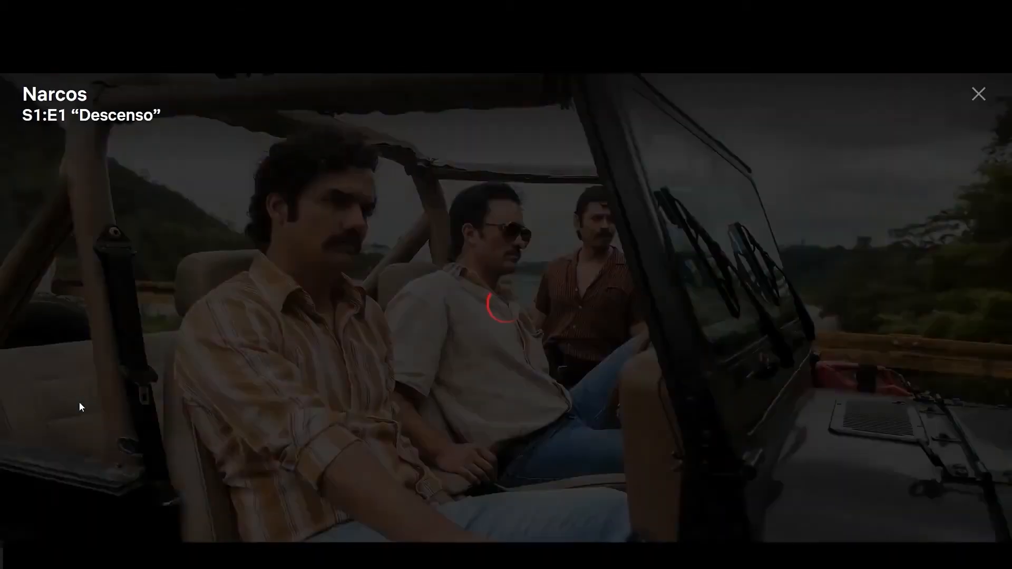